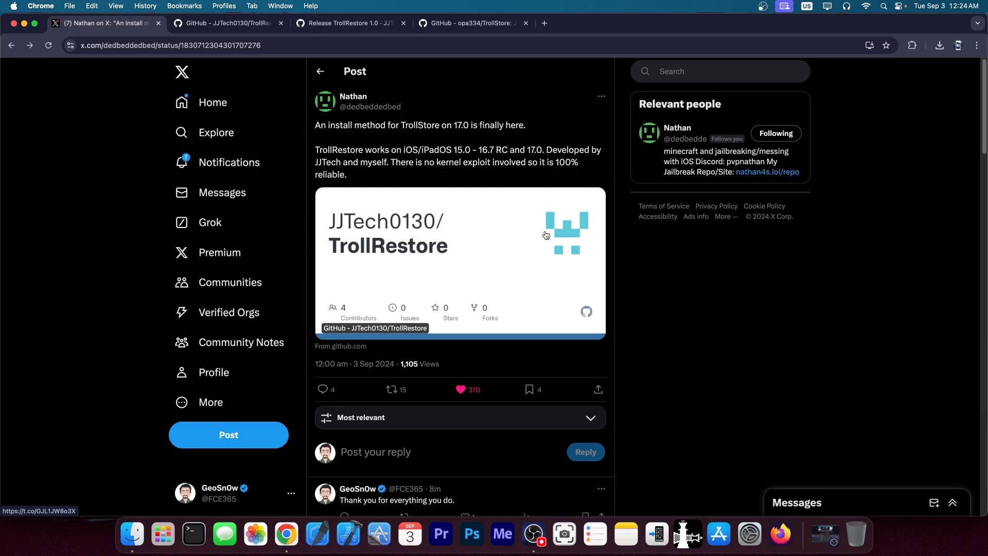
pyautogui.moveTo(537, 230)
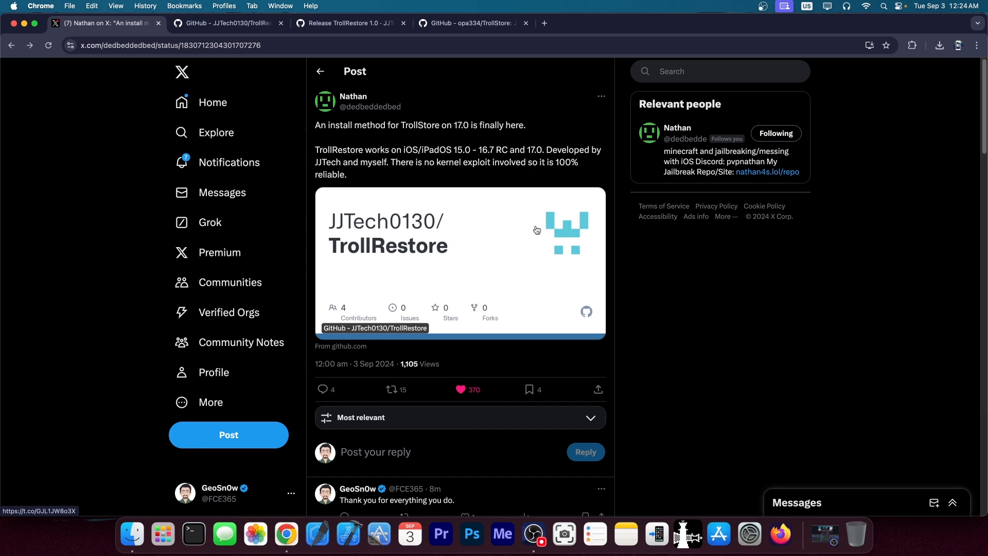
pyautogui.moveTo(461, 193)
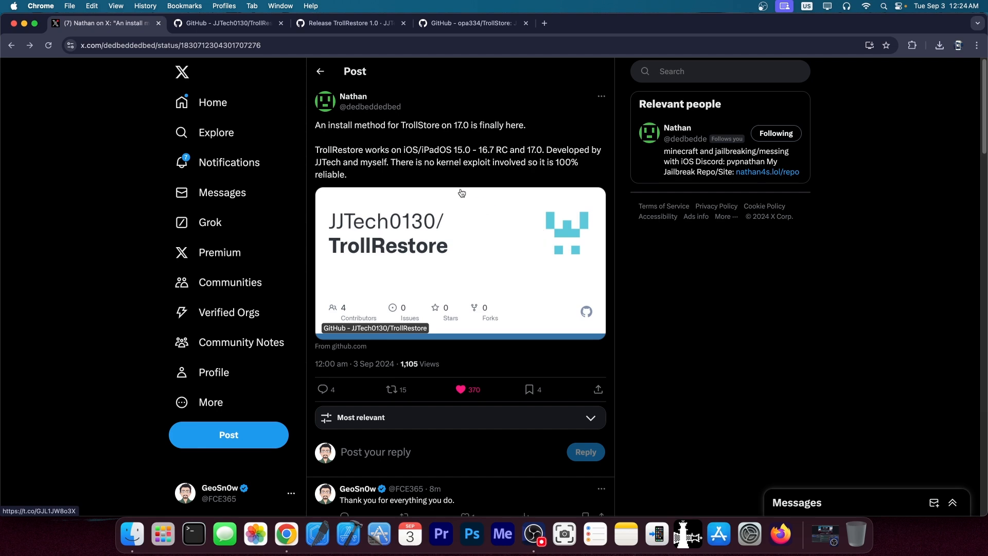
# Step: Move from the X announcement through the TrollStore tab to the JJTech0130/TrollRestore repository
pyautogui.click(469, 23)
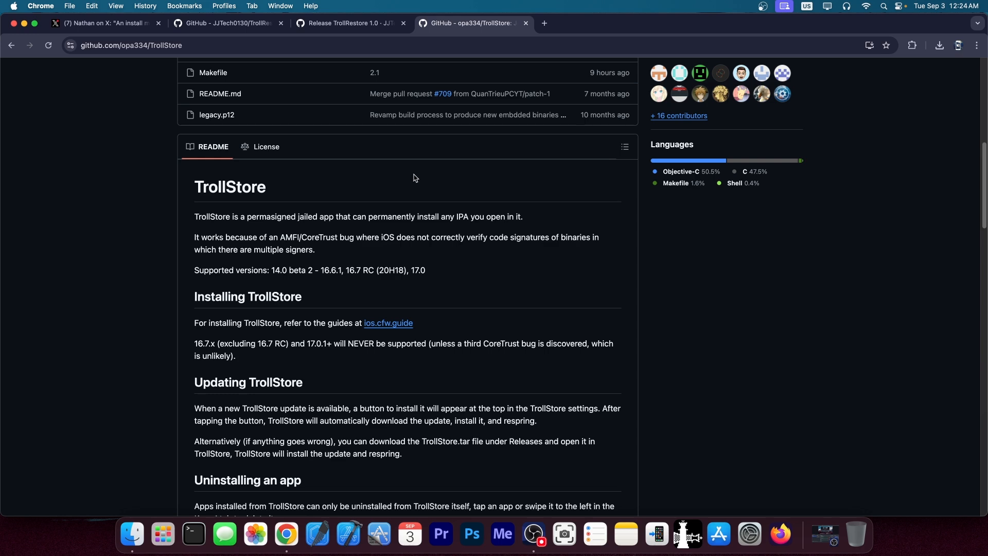
pyautogui.click(227, 23)
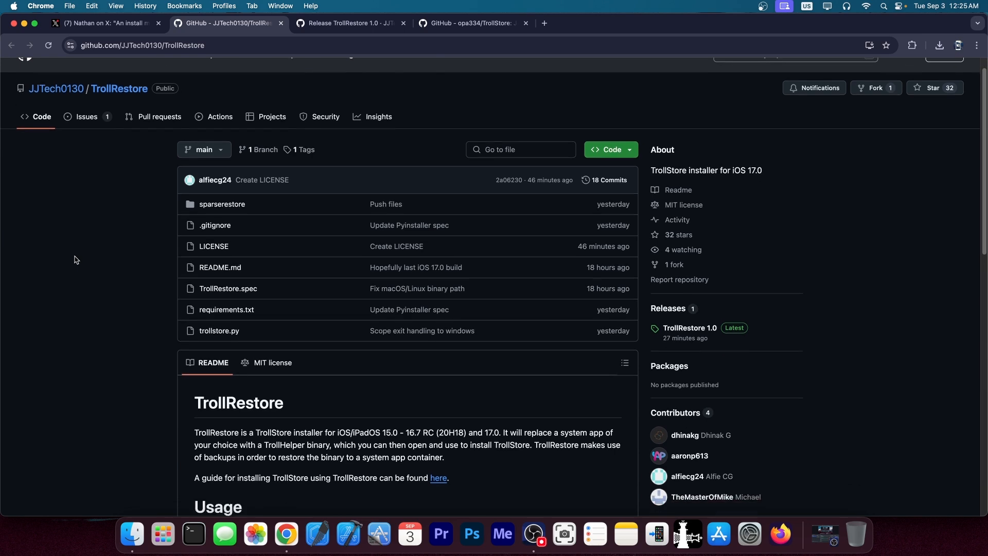
# Step: Read the README intro down to the Usage commands, highlighting the supported version 17.0
pyautogui.scroll(-3)
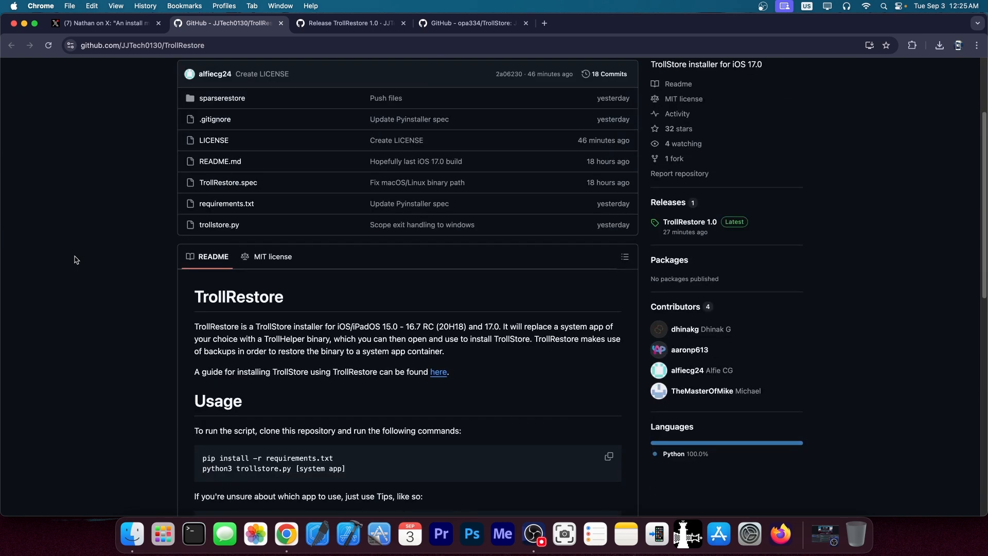
pyautogui.scroll(-3)
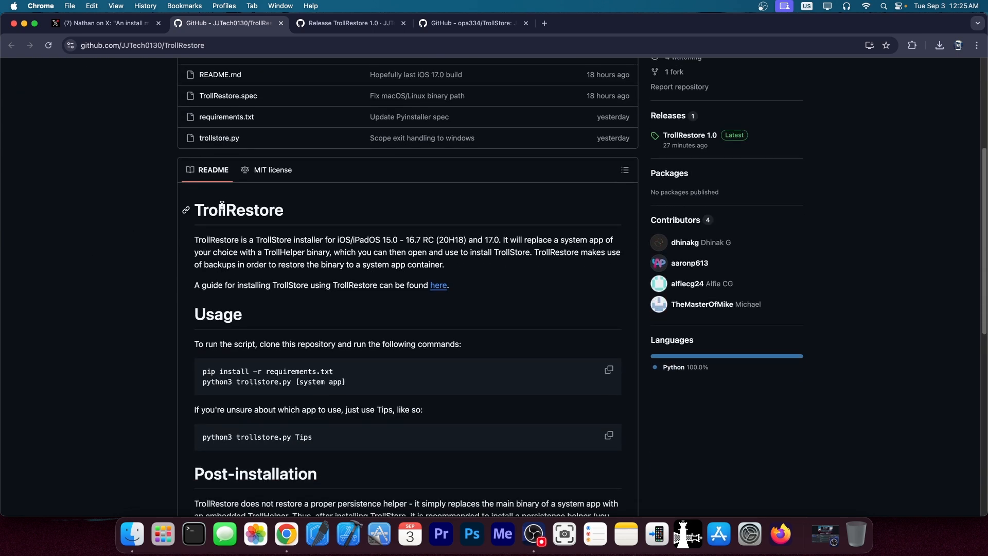
pyautogui.scroll(-3)
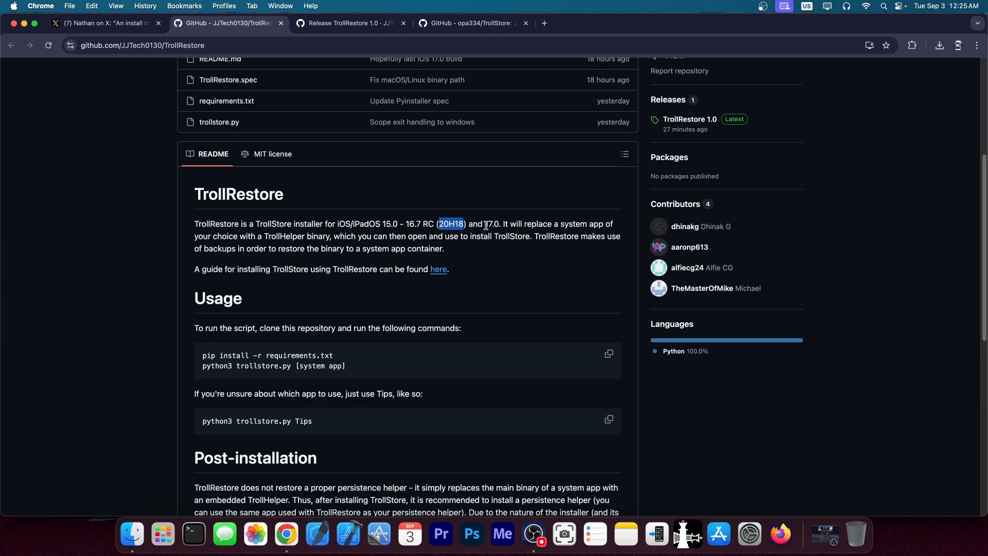
pyautogui.doubleClick(491, 224)
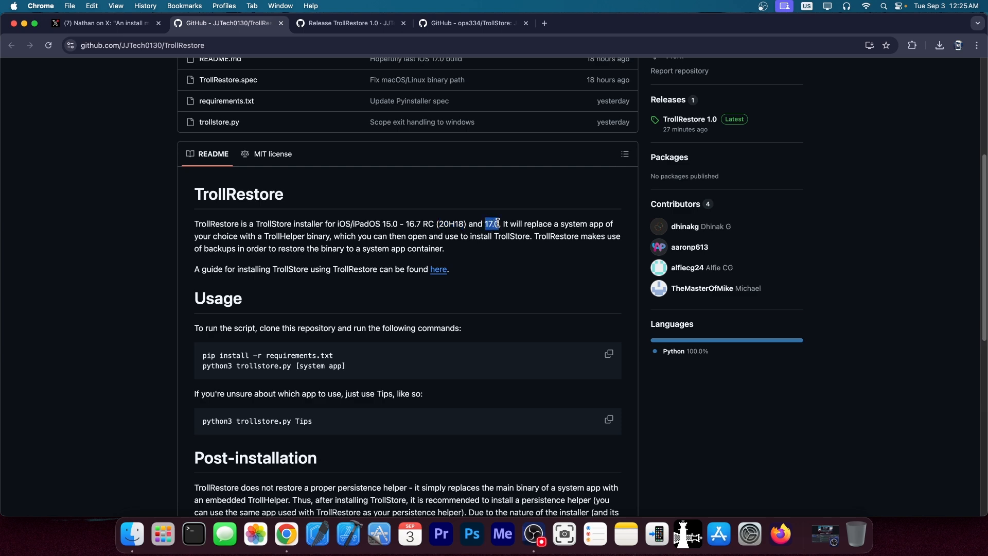
pyautogui.scroll(-3)
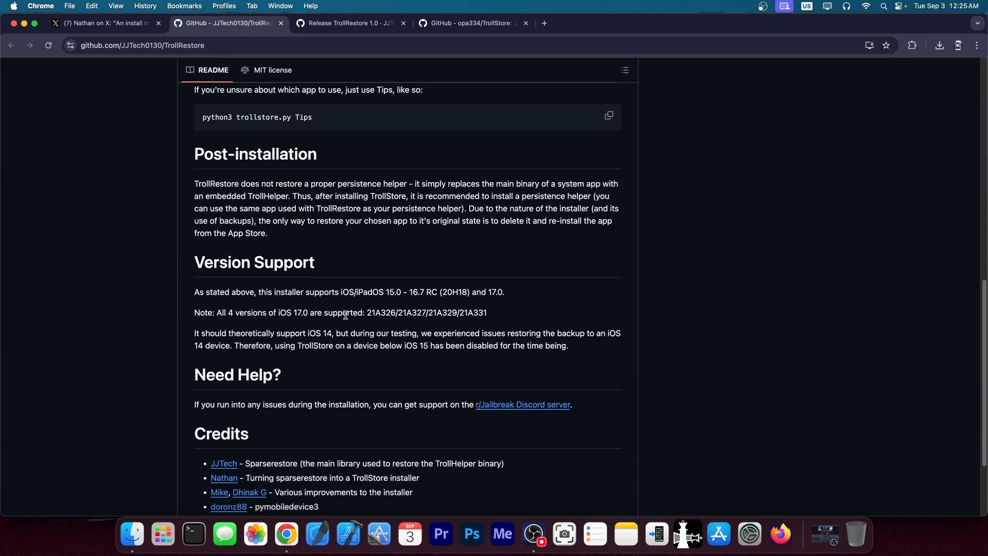
pyautogui.moveTo(278, 315)
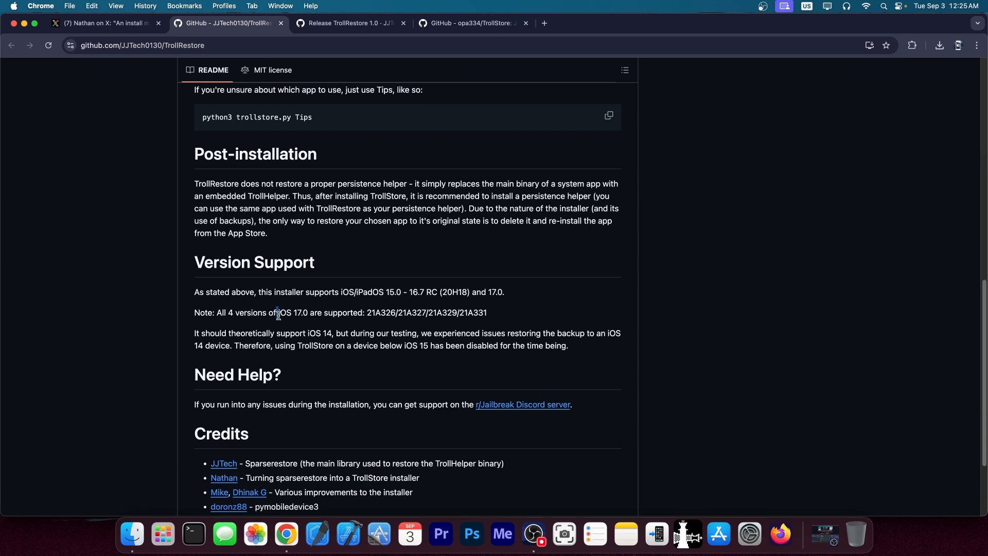
pyautogui.doubleClick(384, 313)
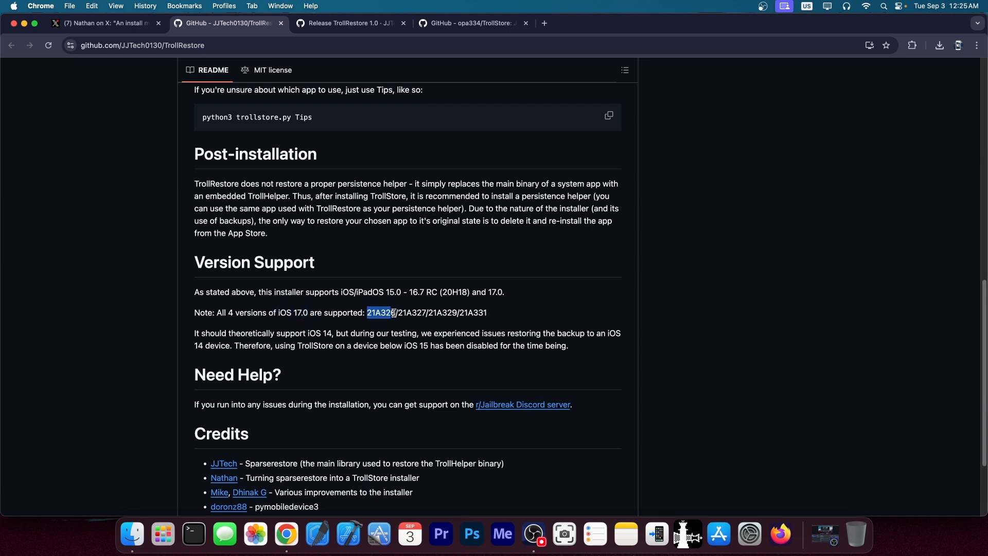
pyautogui.moveTo(367, 313); pyautogui.dragTo(487, 313)
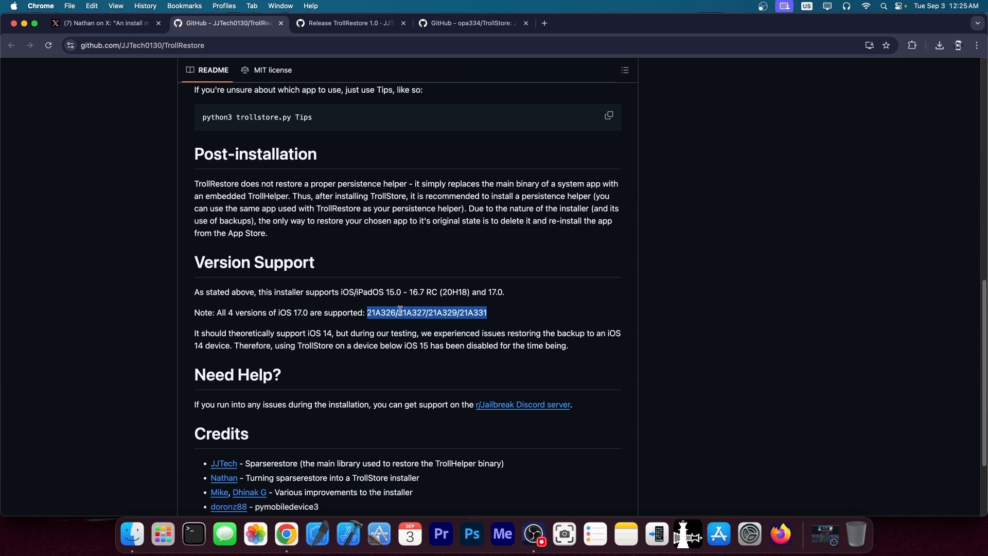
pyautogui.moveTo(570, 300)
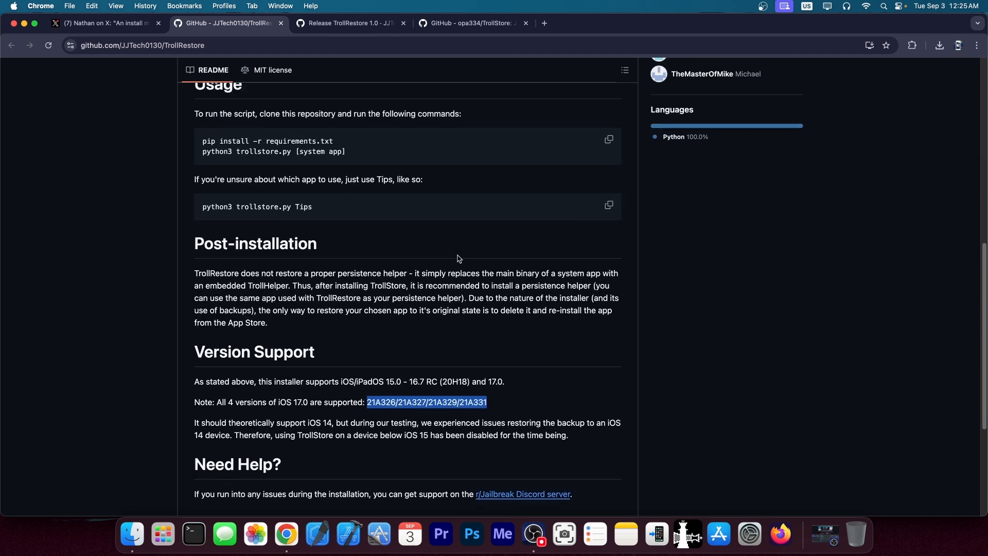
pyautogui.scroll(3)
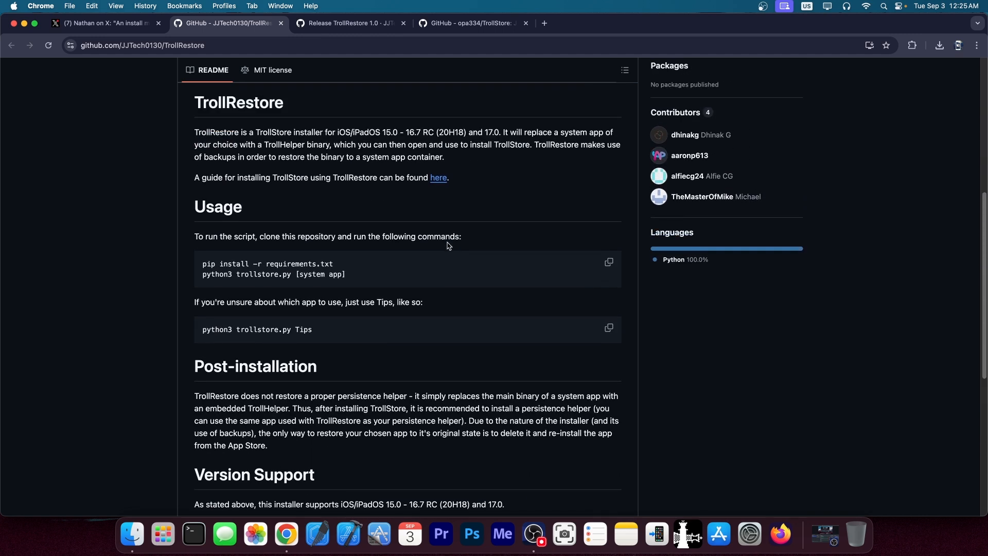
# Step: Review the TrollRestore 1.0 release page and its assets, then return to the repository overview
pyautogui.click(350, 24)
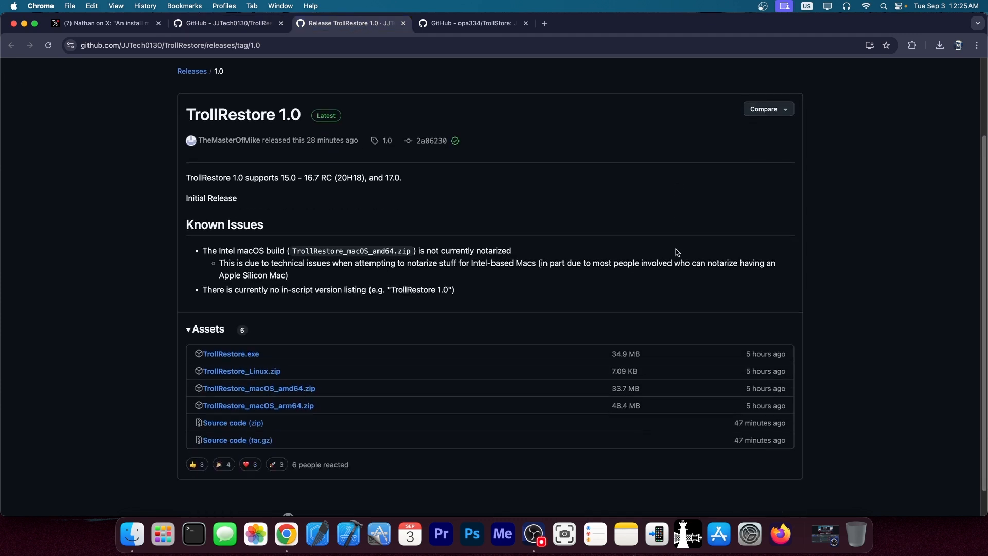
pyautogui.scroll(-3)
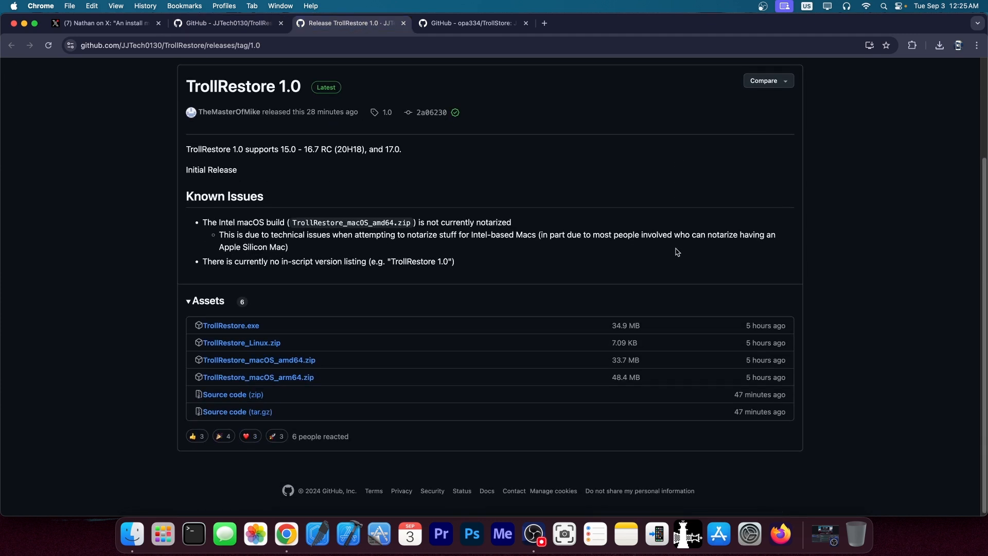
pyautogui.moveTo(273, 141)
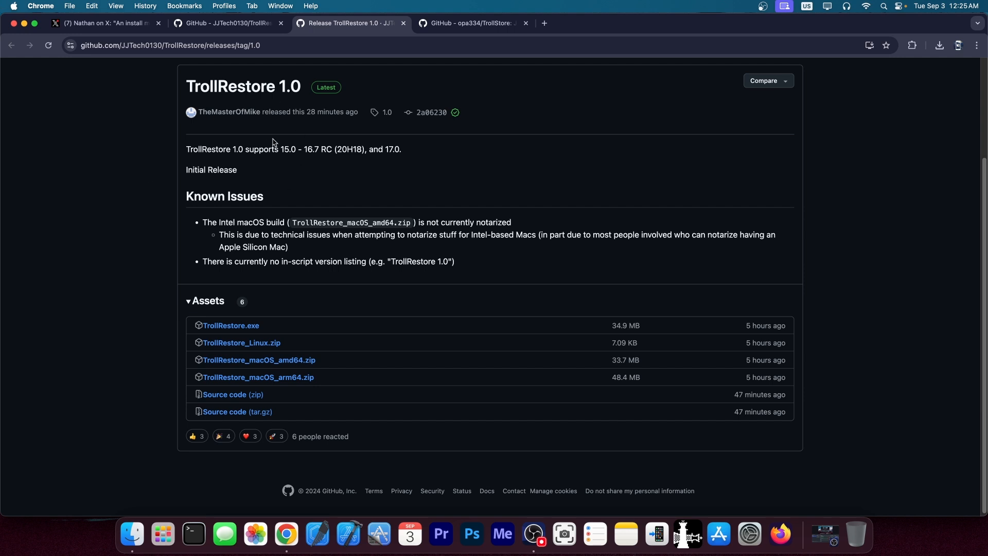
pyautogui.moveTo(233, 334)
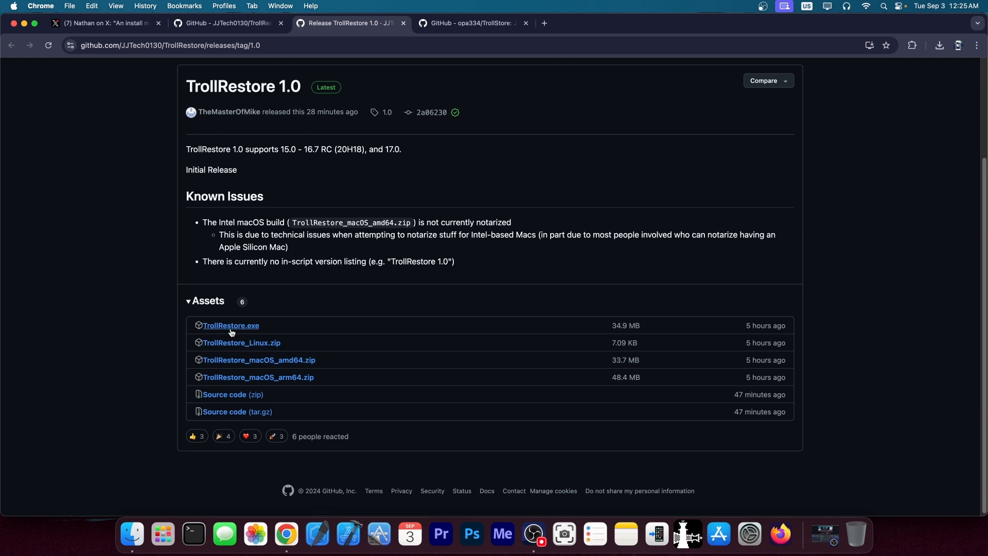
pyautogui.moveTo(270, 354)
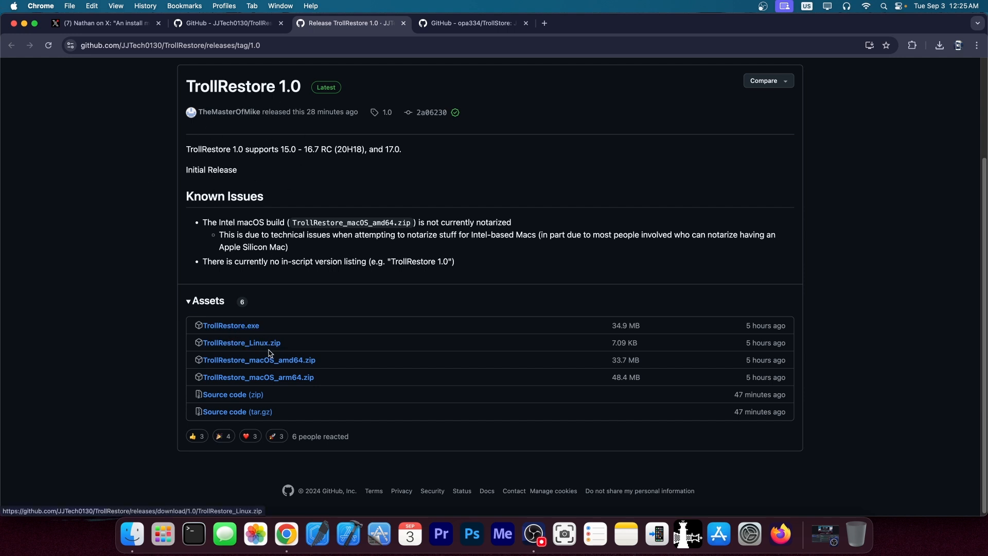
pyautogui.click(228, 24)
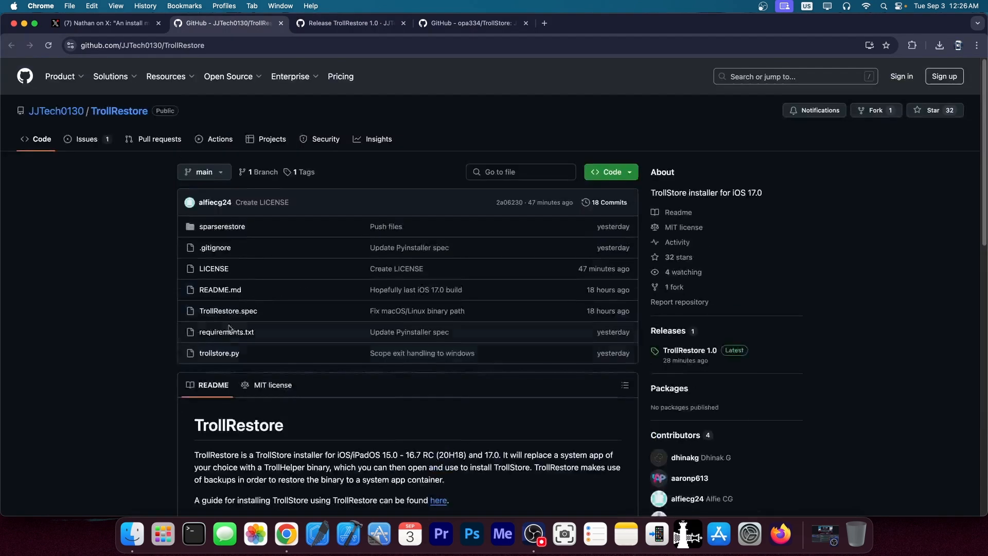
pyautogui.moveTo(264, 298)
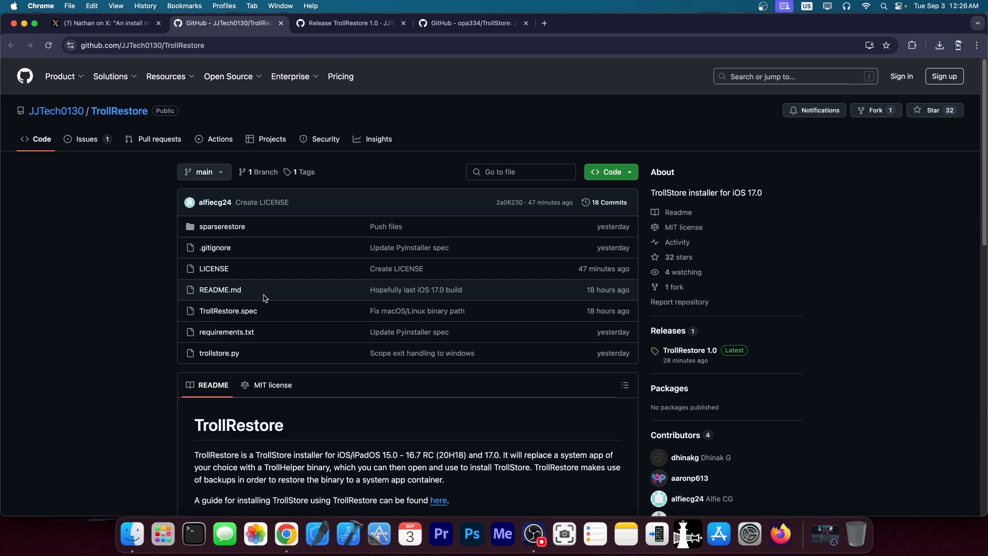
# Step: Return briefly to the X announcement post and close the Chrome window, leaving the desktop
pyautogui.click(108, 23)
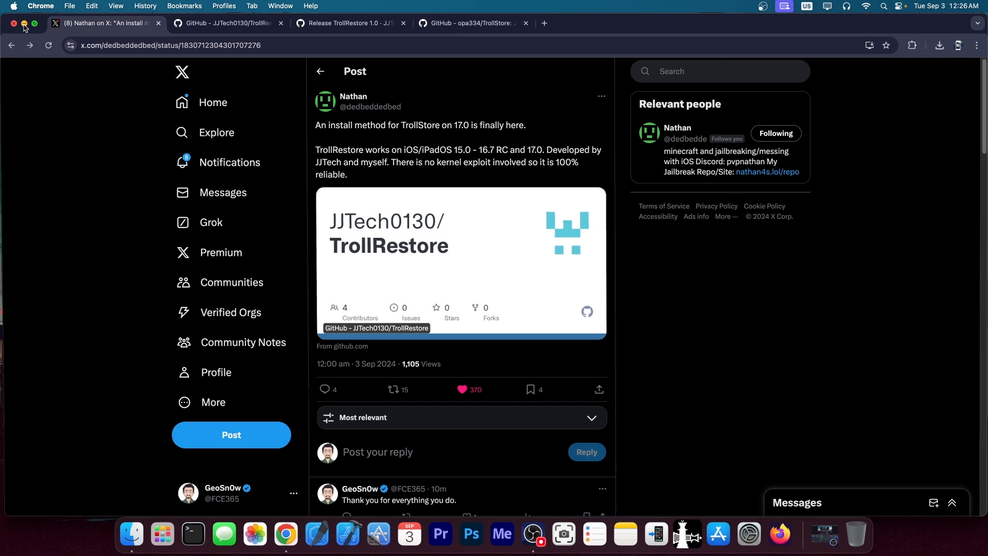
pyautogui.click(14, 22)
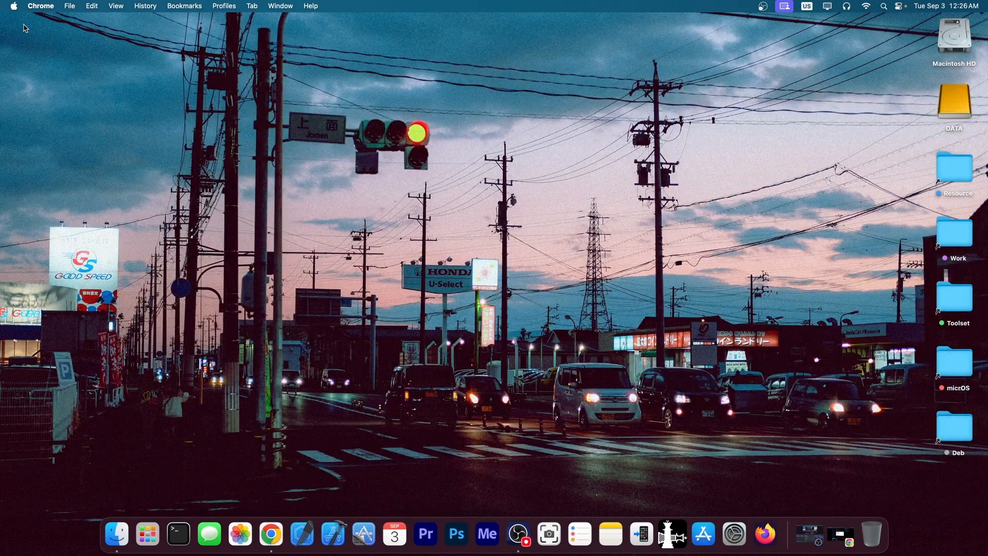